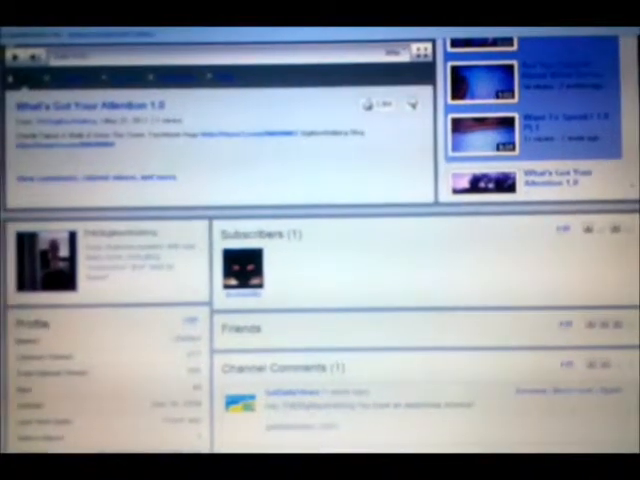
{"action": "scroll", "scroll_direction": "down", "scroll_amount": 3}
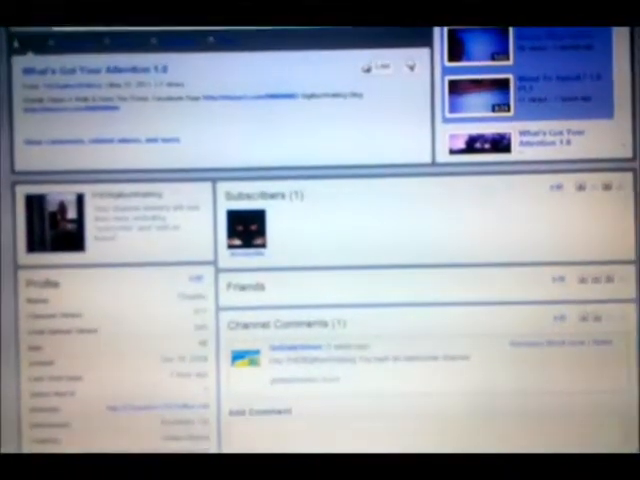